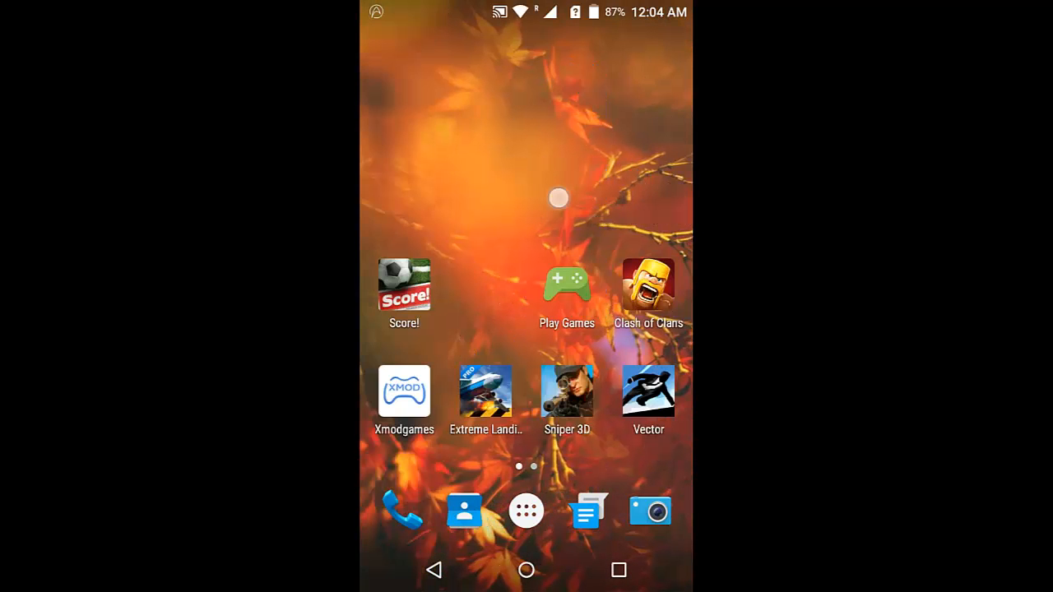
Enter the home screen overview and browse the expanded Trebuchet launcher settings list
left_click(562, 199)
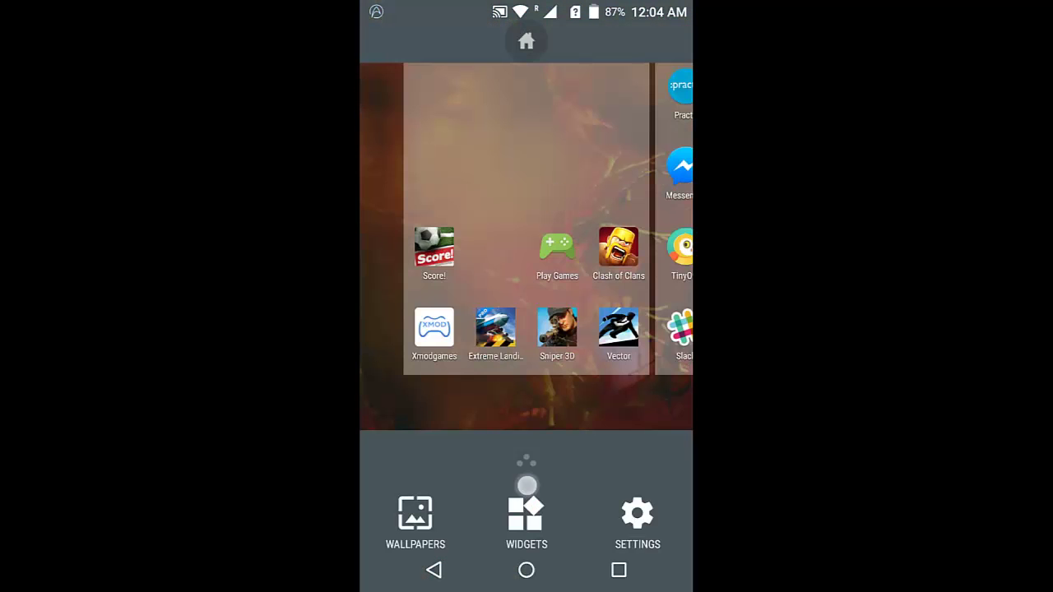
left_click(637, 513)
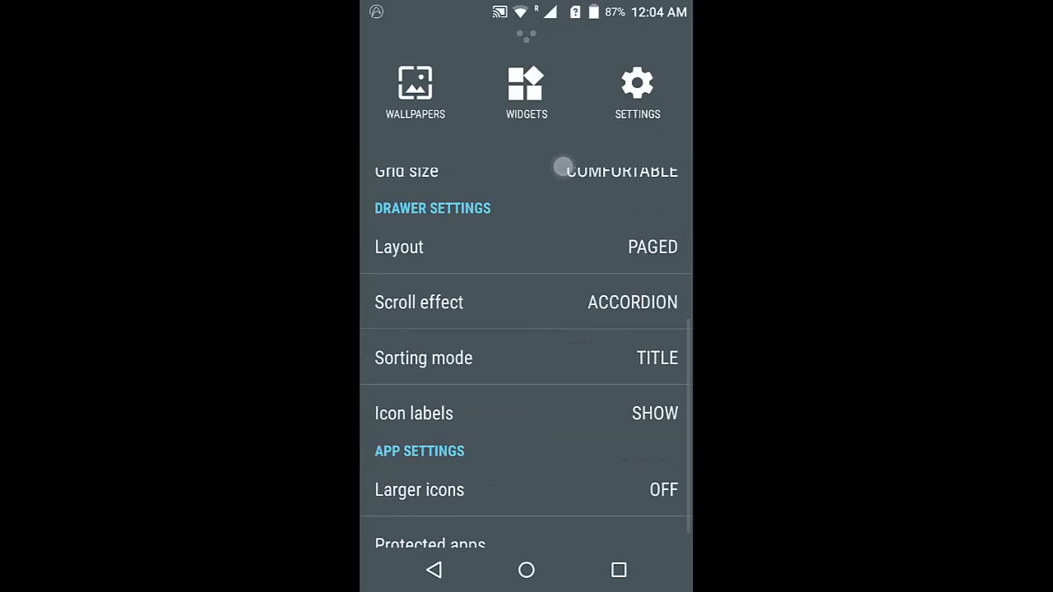
scroll("down", 3)
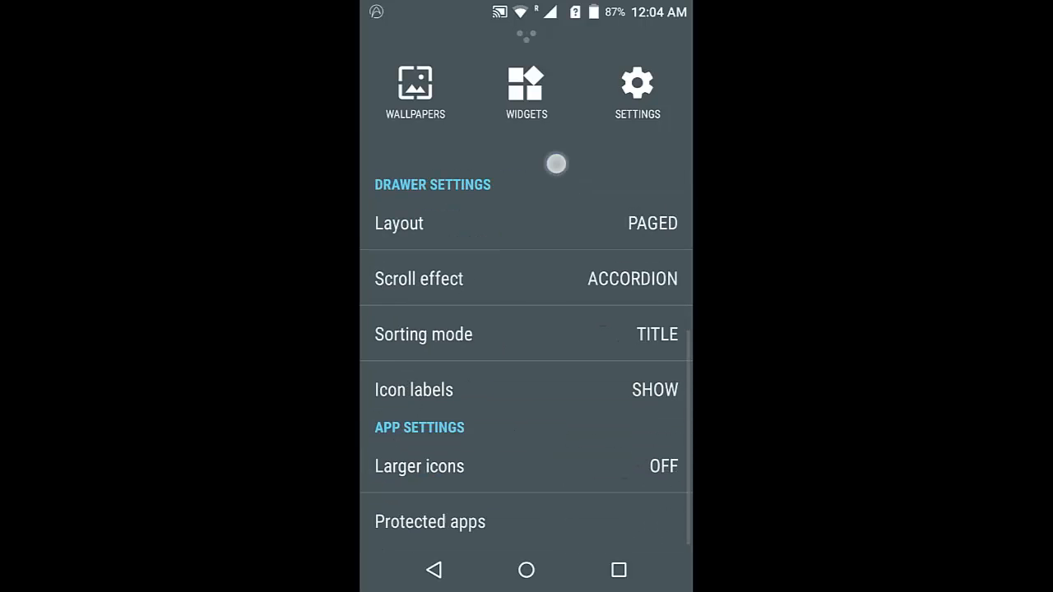
scroll("down", 3)
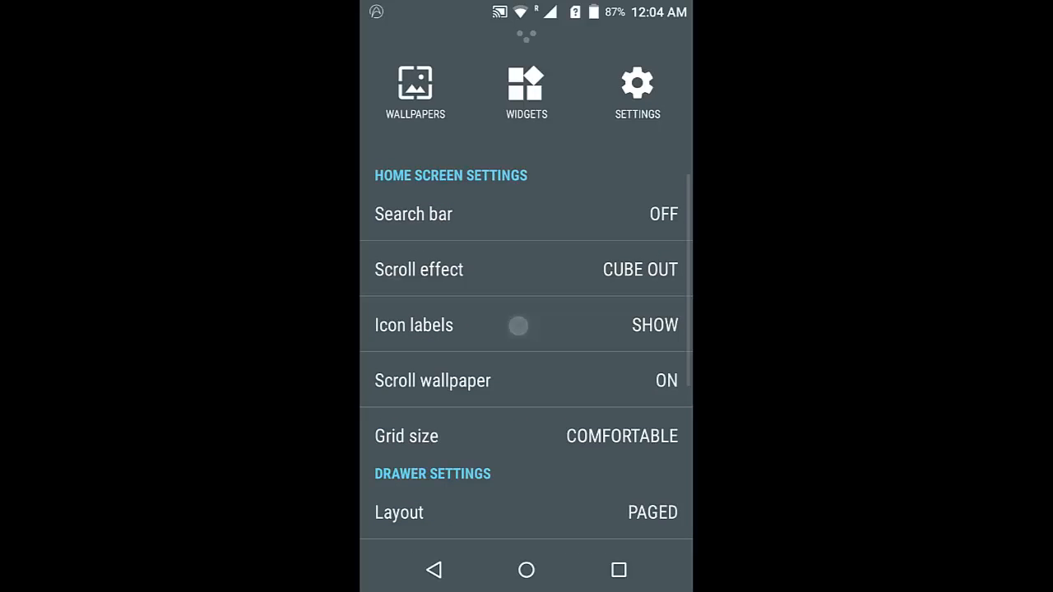
scroll("down", 3)
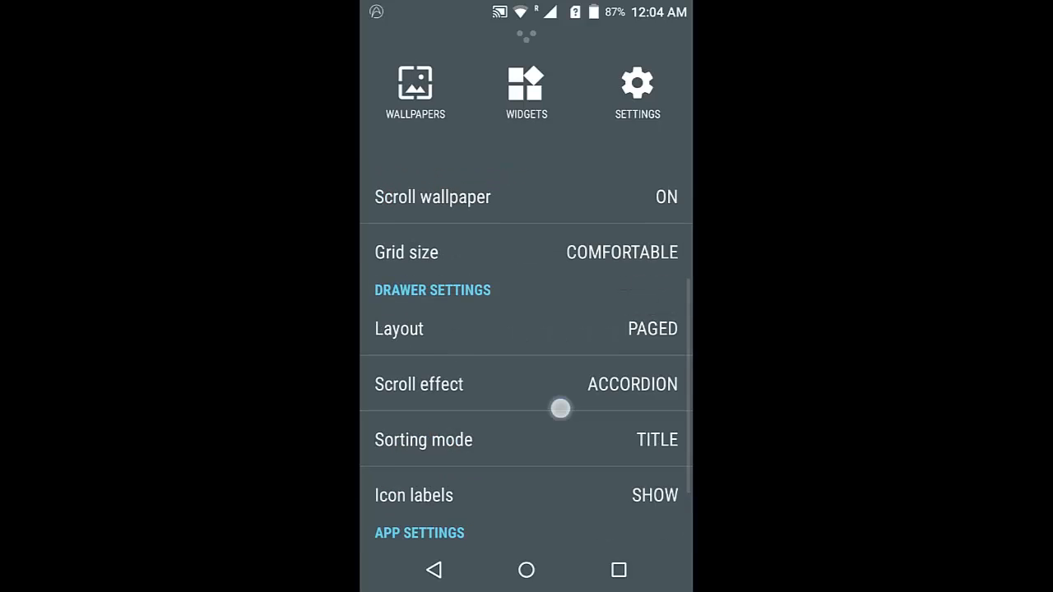
scroll("down", 3)
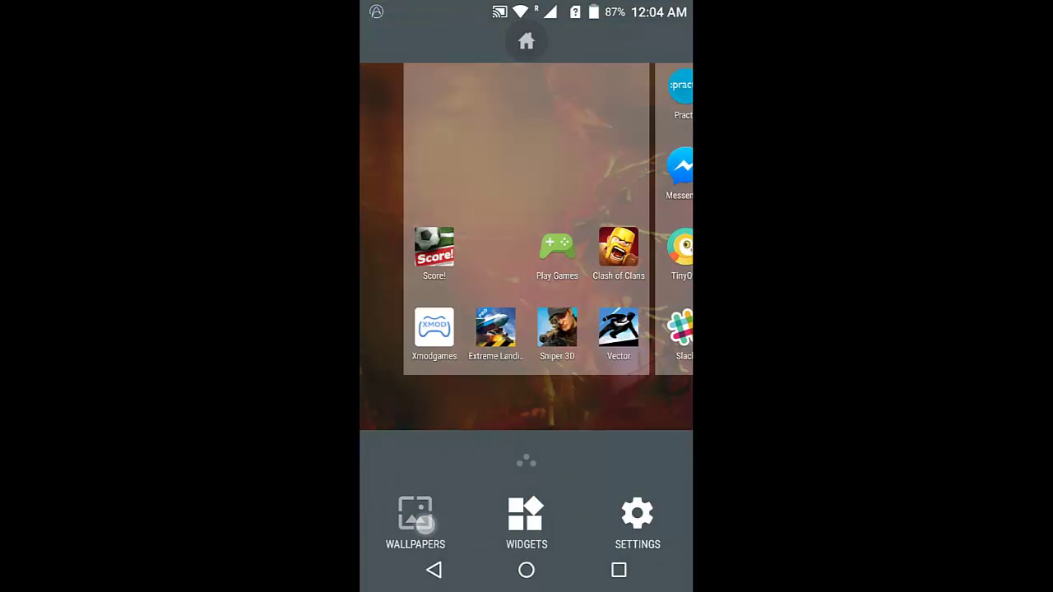
Browse the CM Wallpapers thumbnails and set Frost Maple as the home screen wallpaper
left_click(415, 514)
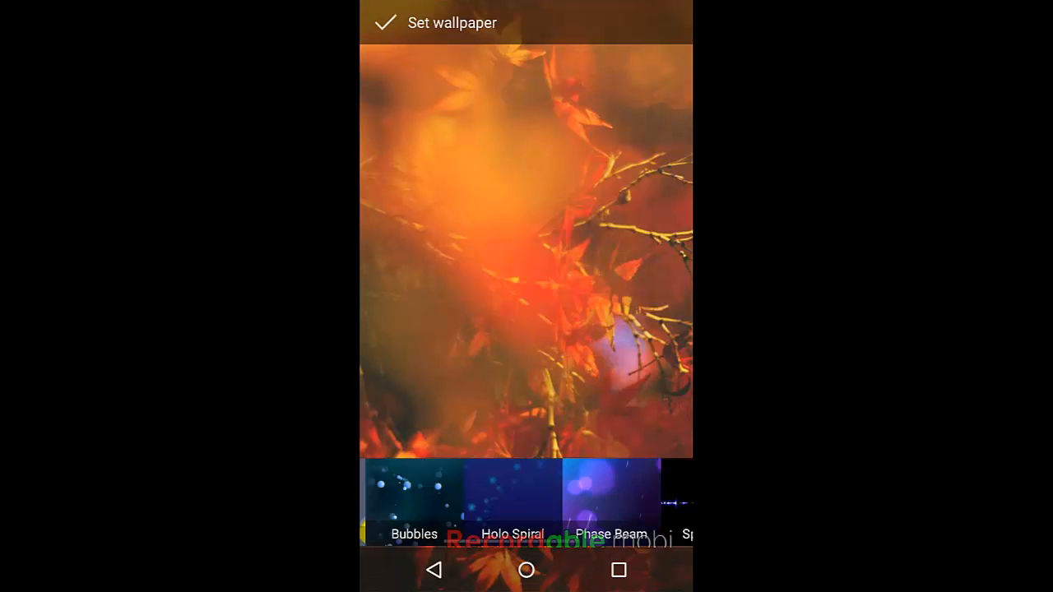
scroll("left", 3)
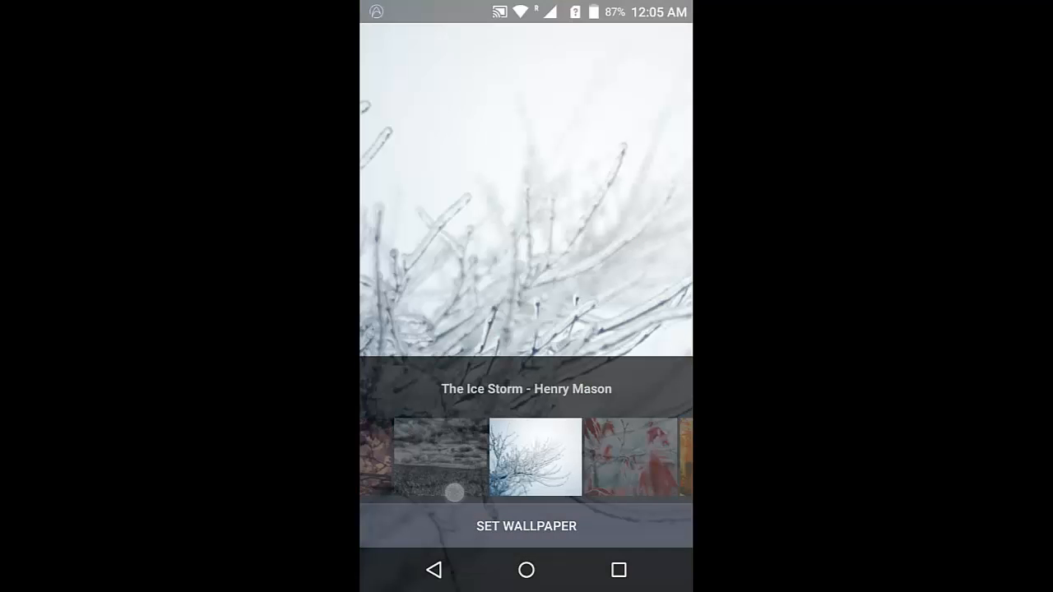
scroll("left", 3)
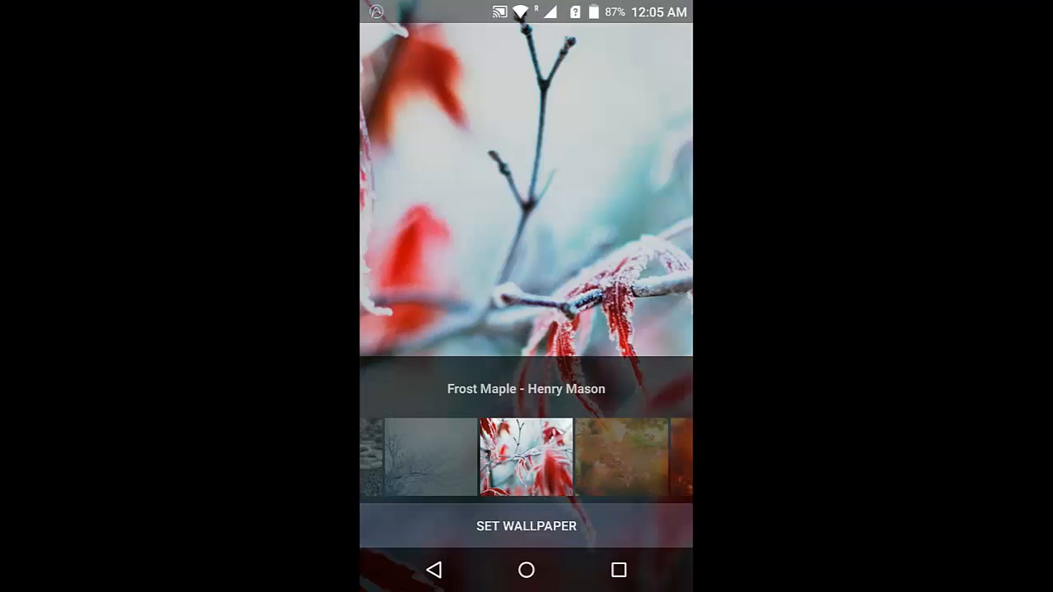
left_click(526, 526)
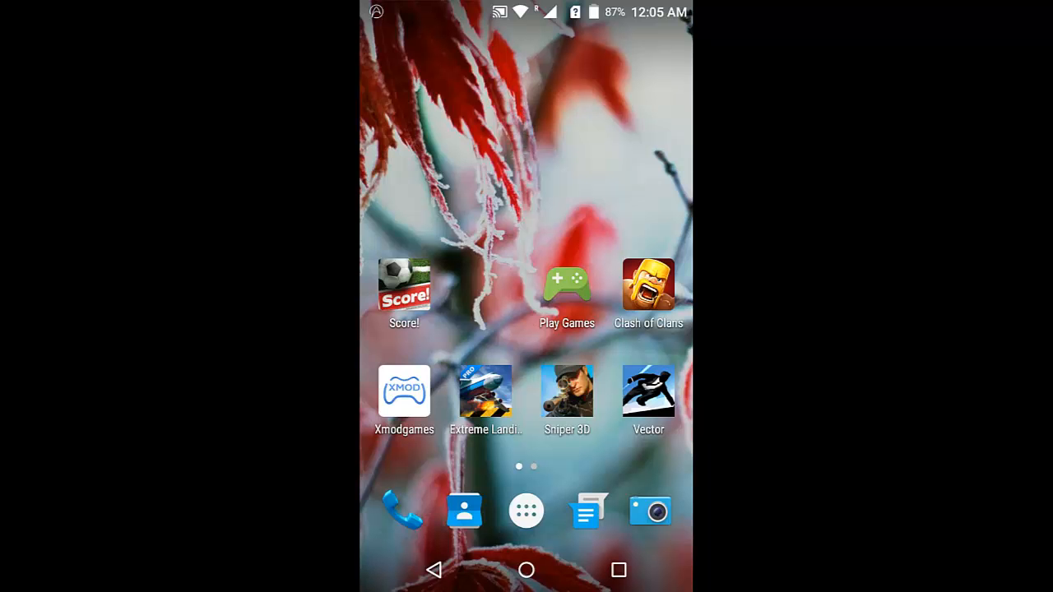
scroll("left", 3)
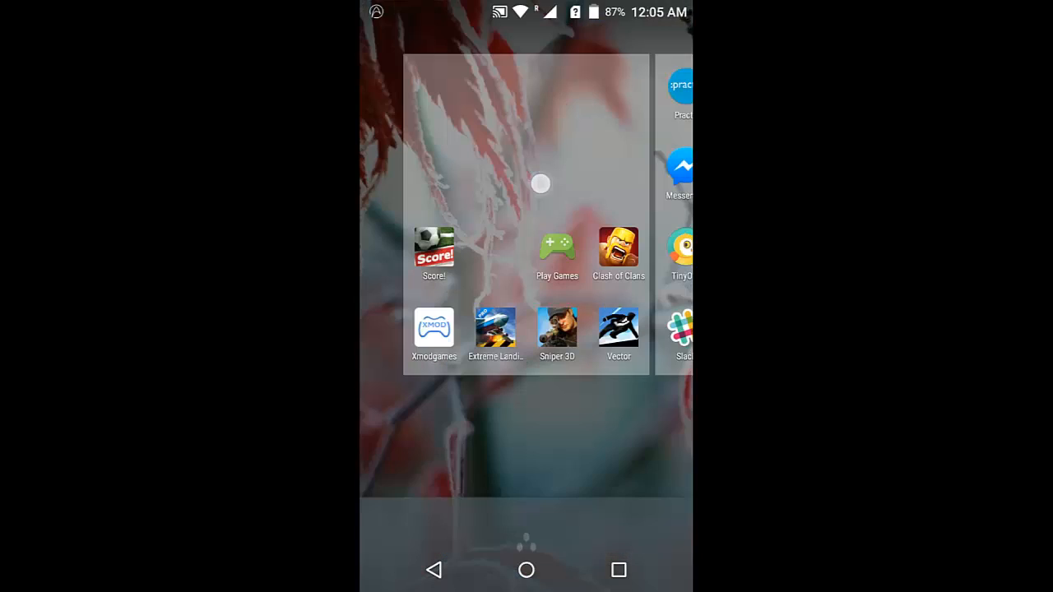
left_click(542, 183)
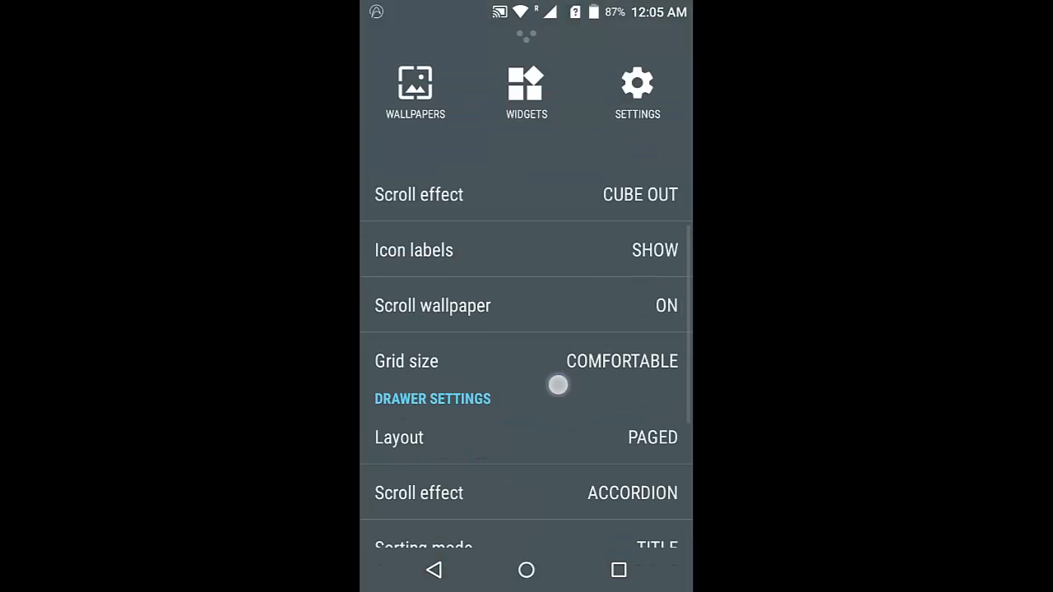
scroll("down", 3)
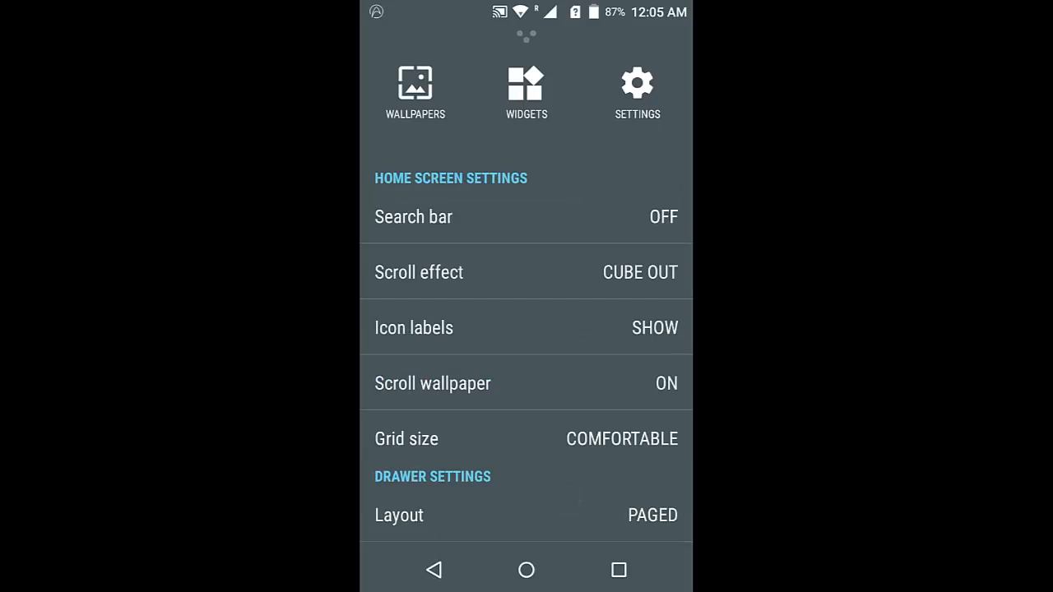
scroll("down", 3)
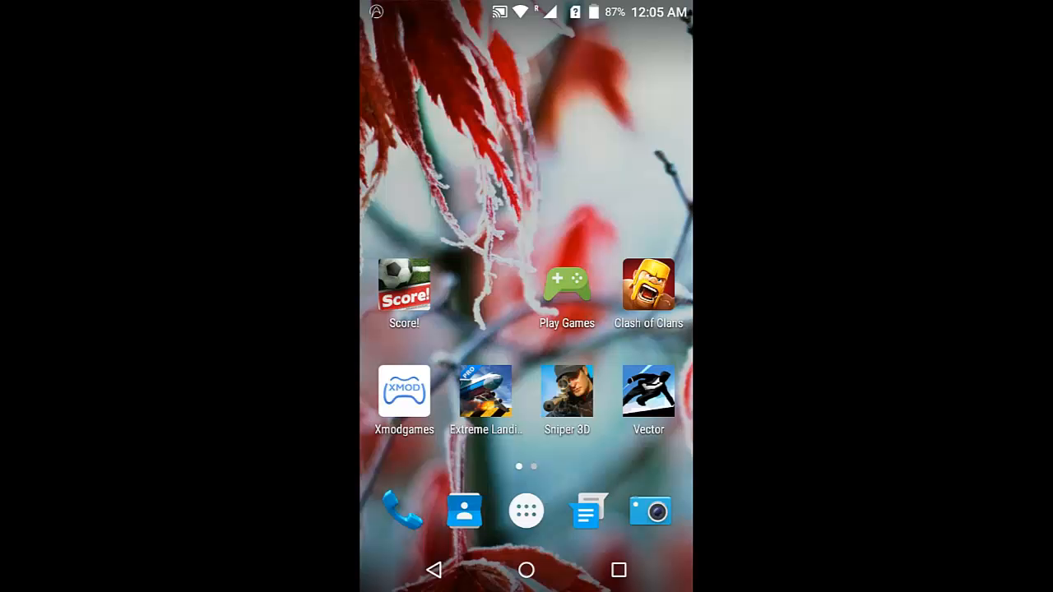
Launch File Manager from the app drawer to list the phone's storage folders
left_click(527, 512)
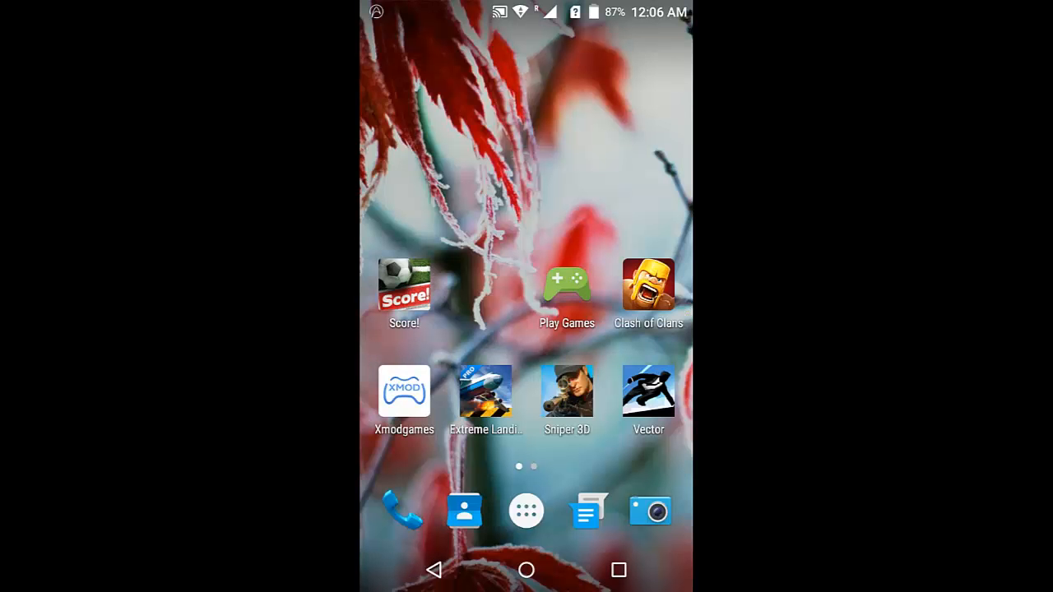
left_click(526, 513)
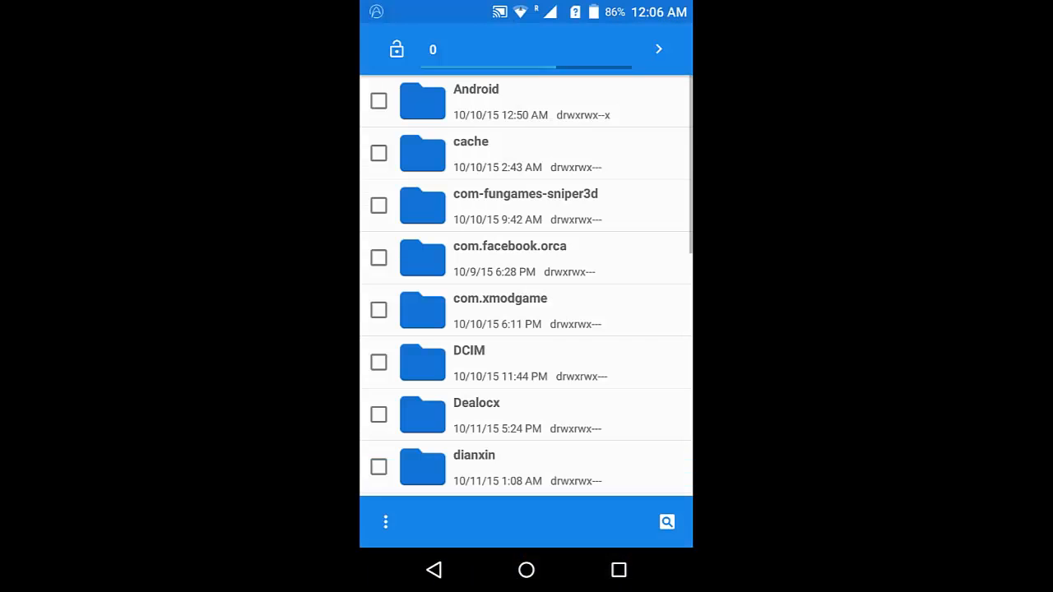
Browse File Manager's storage folder list, then return to the launcher's app drawer
scroll("down", 3)
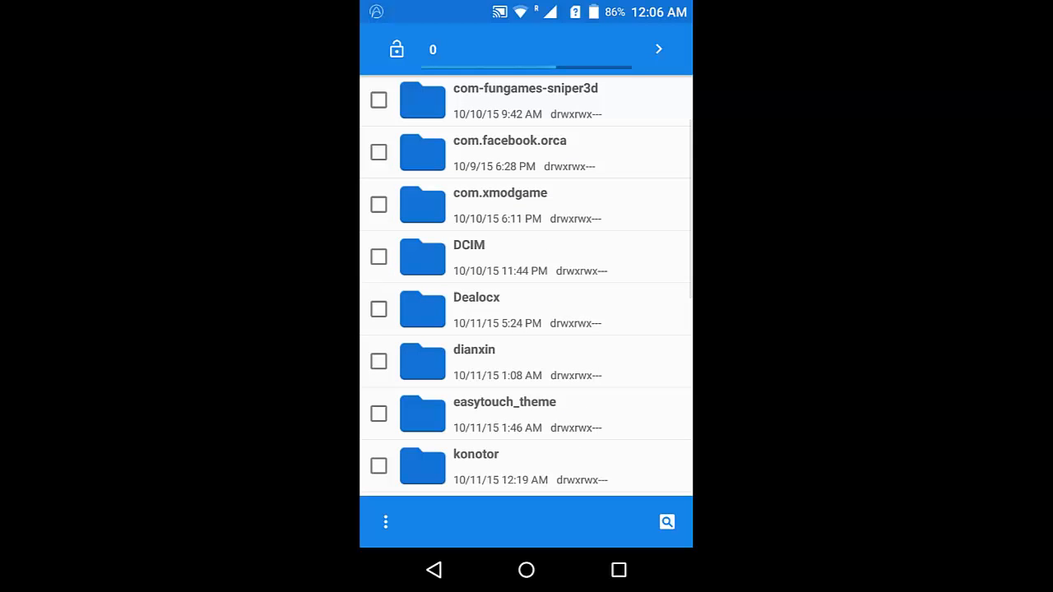
left_click(477, 310)
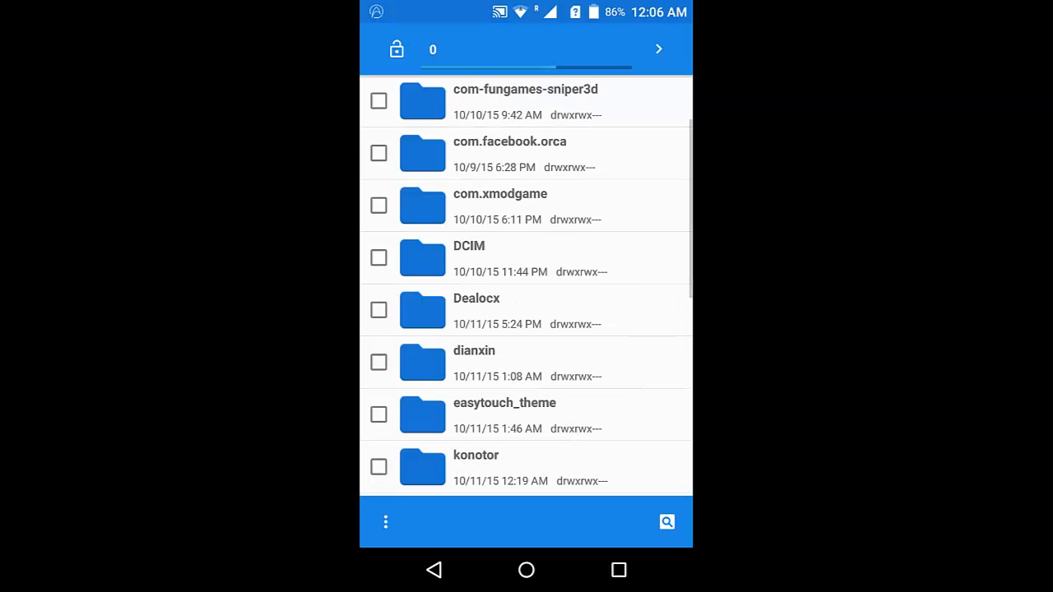
left_click(435, 571)
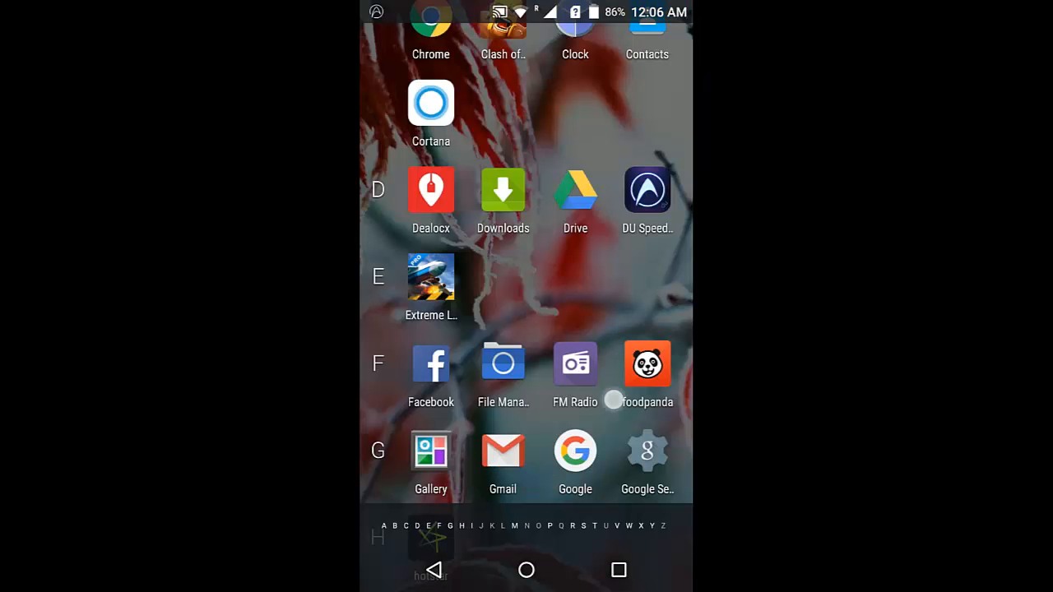
Launch Music, check its empty Playlists and Artists views, then return to the app drawer
scroll("down", 3)
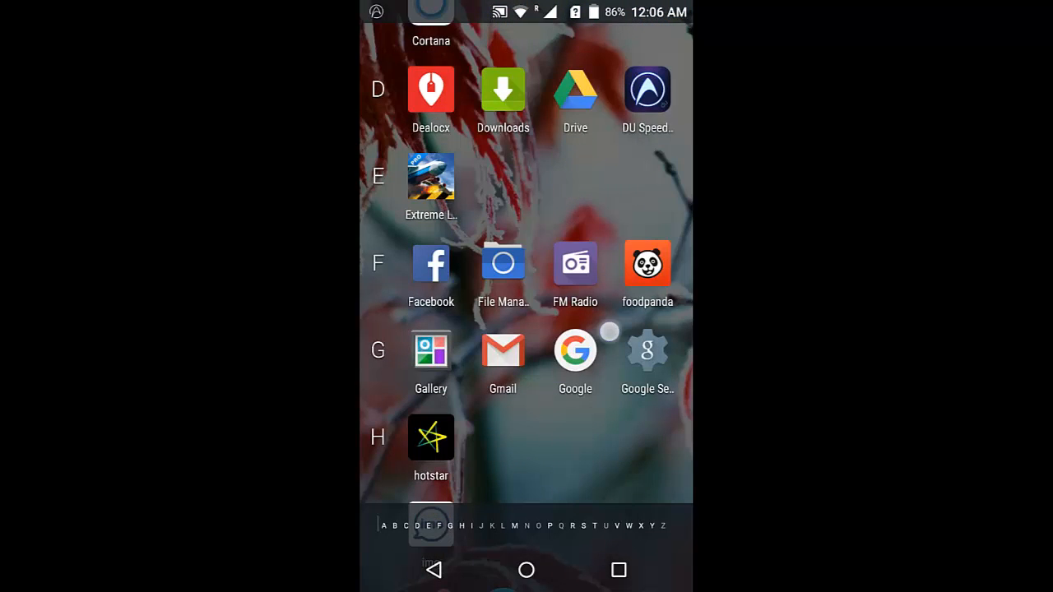
scroll("down", 3)
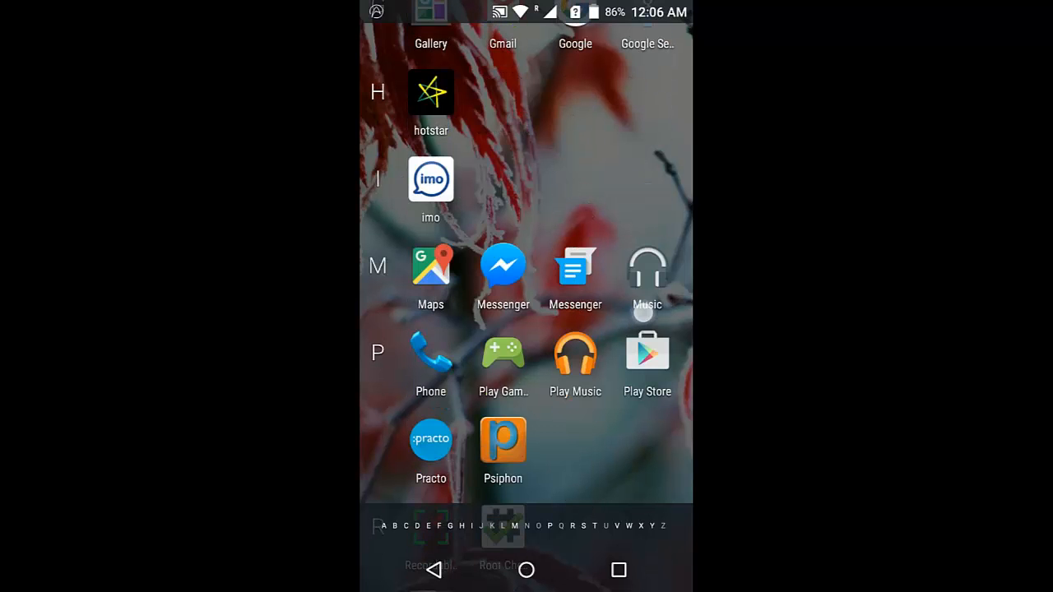
left_click(647, 268)
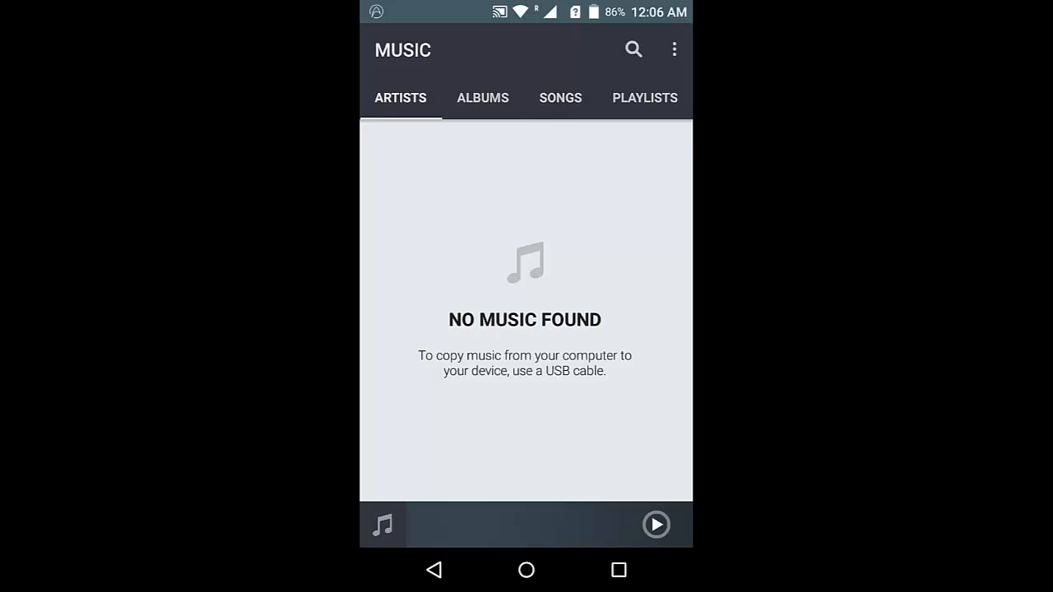
left_click(644, 97)
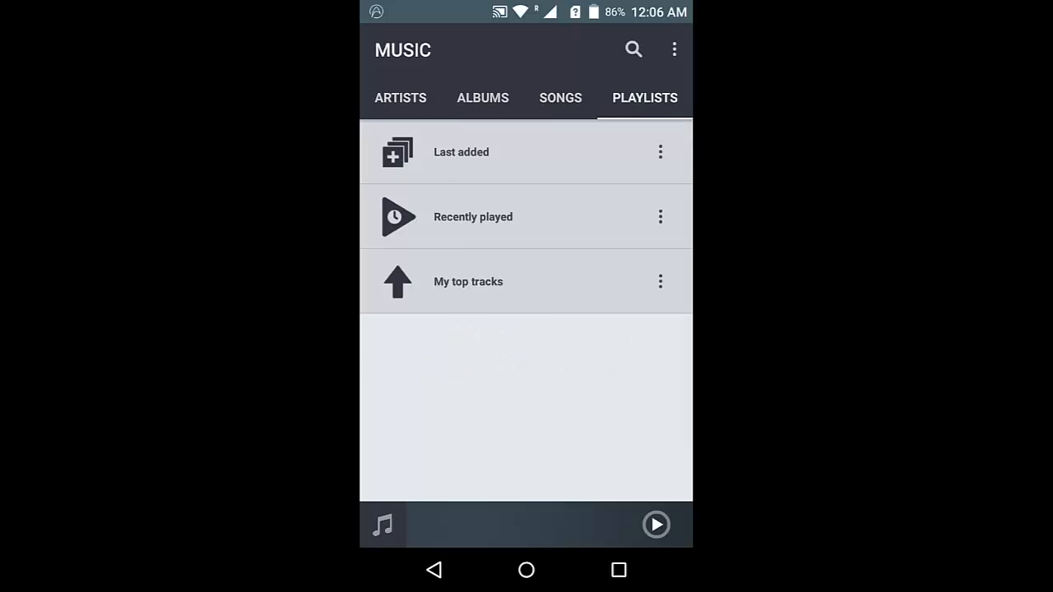
left_click(400, 97)
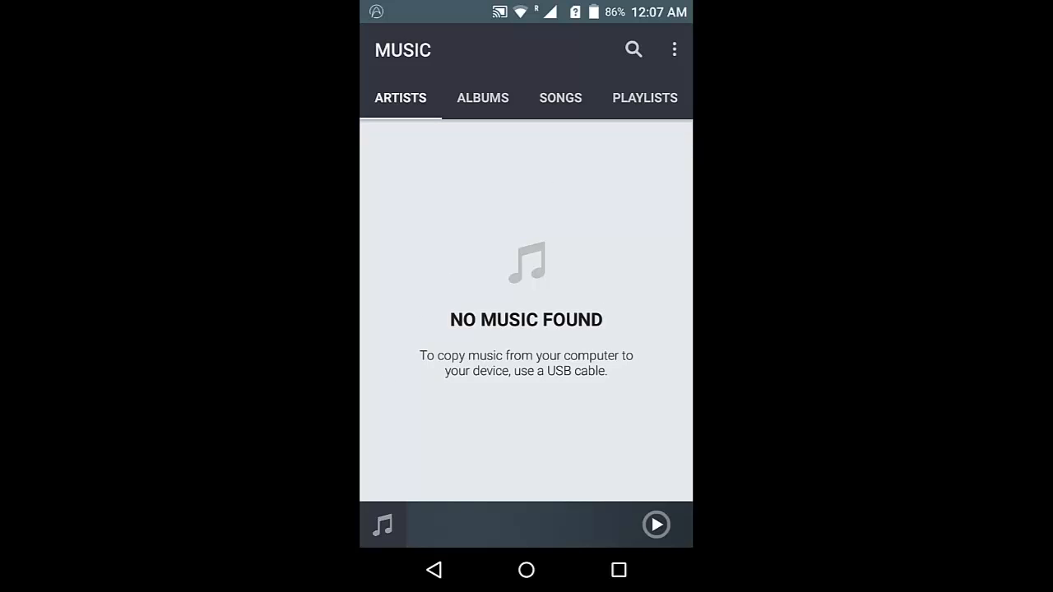
left_click(673, 49)
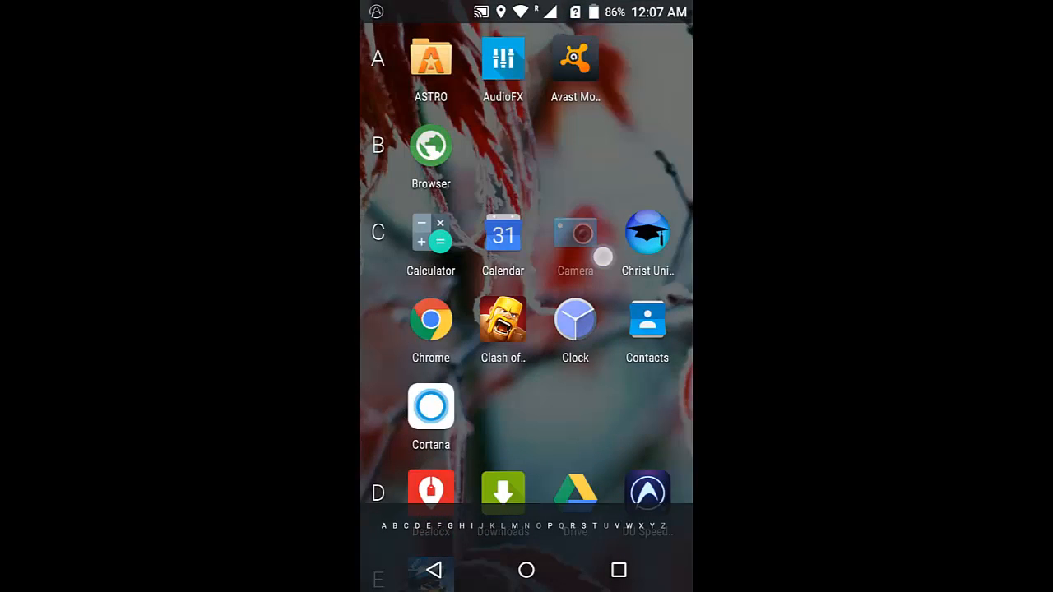
Scroll through the alphabetical app drawer and bring up the recent apps overview
left_click(503, 58)
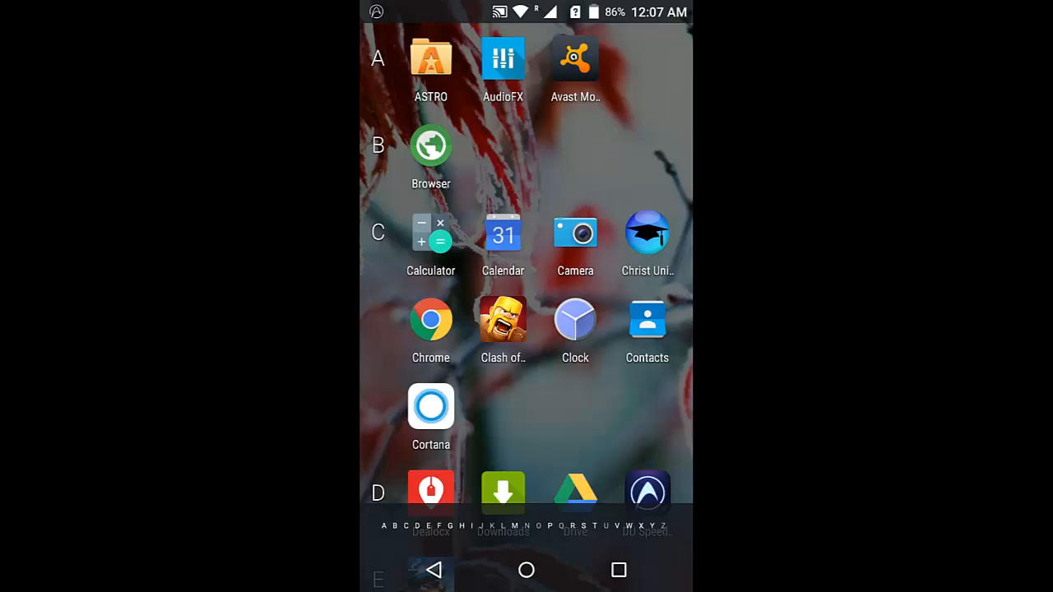
scroll("down", 3)
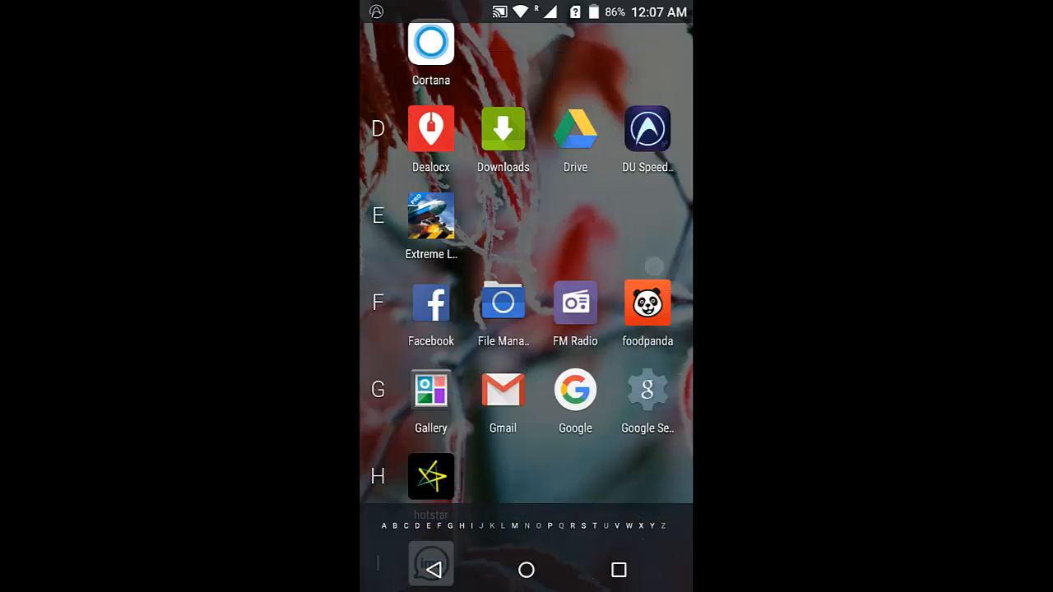
scroll("down", 3)
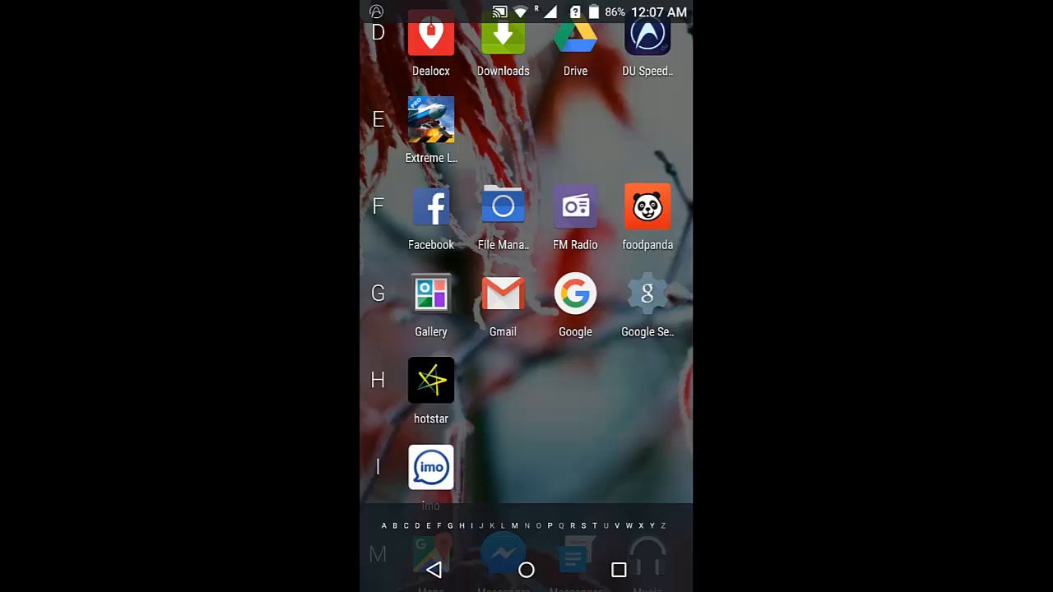
scroll("down", 3)
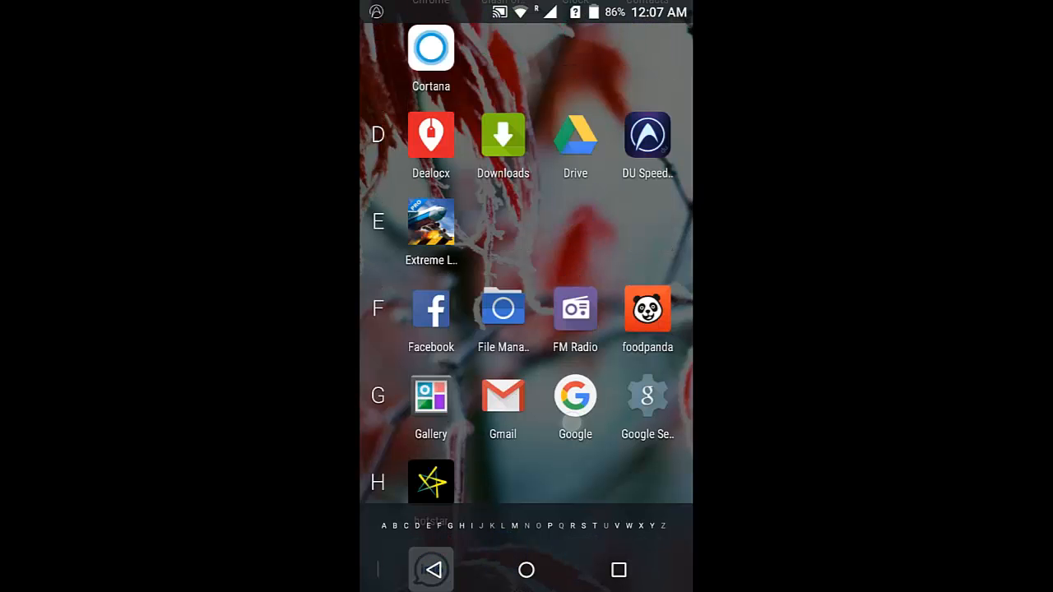
scroll("down", 3)
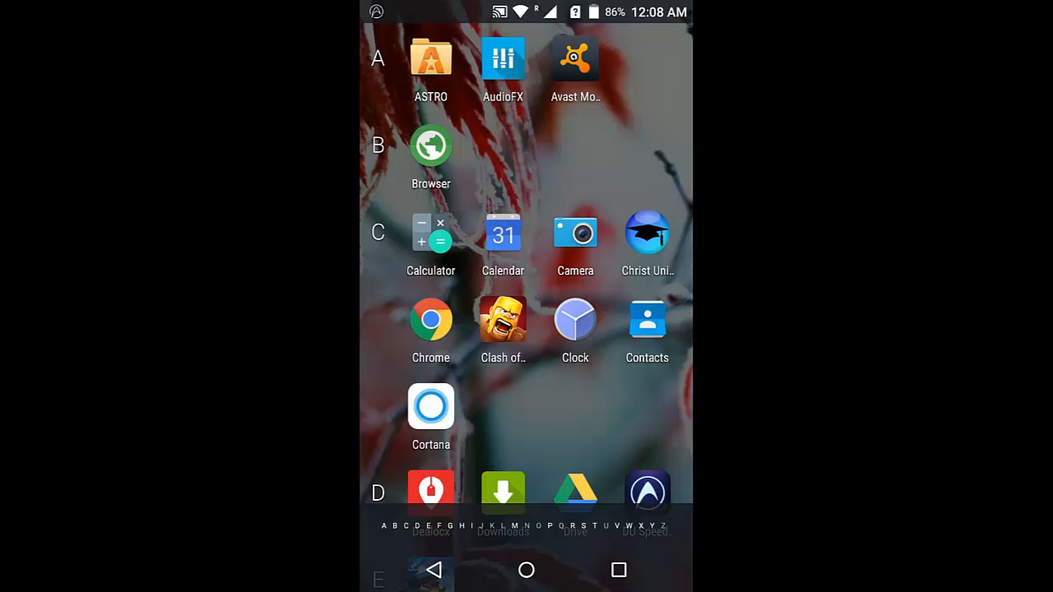
scroll("down", 3)
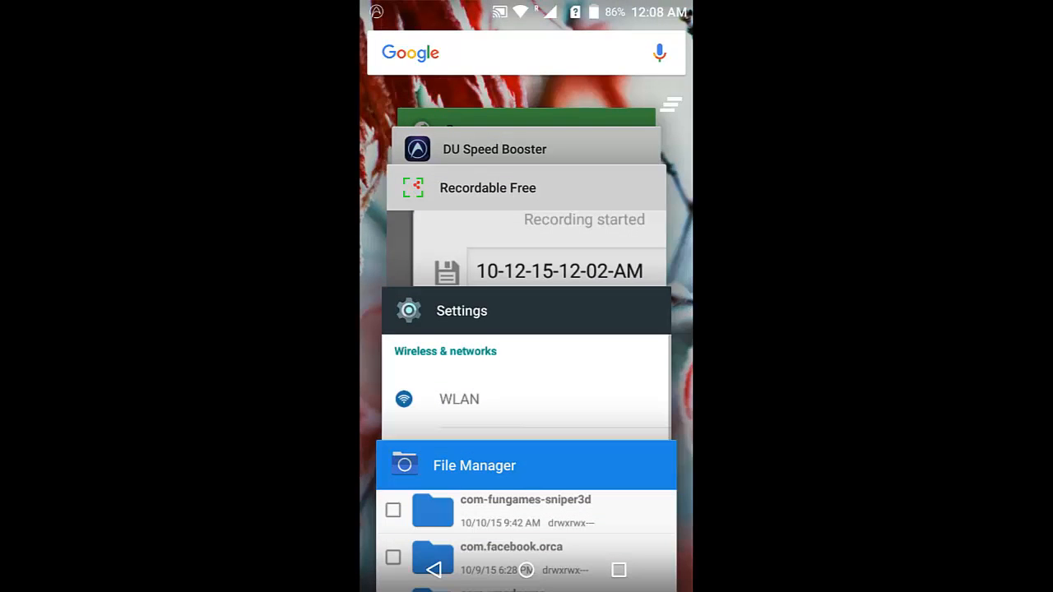
Switch back to Settings from Recents and open its Apps list
left_click(462, 311)
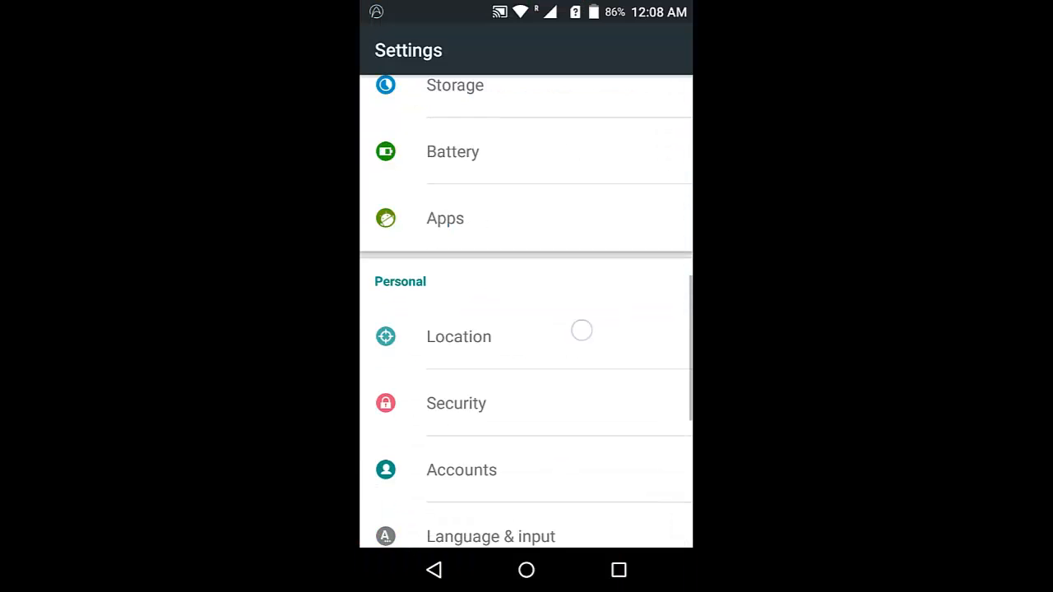
scroll("up", 3)
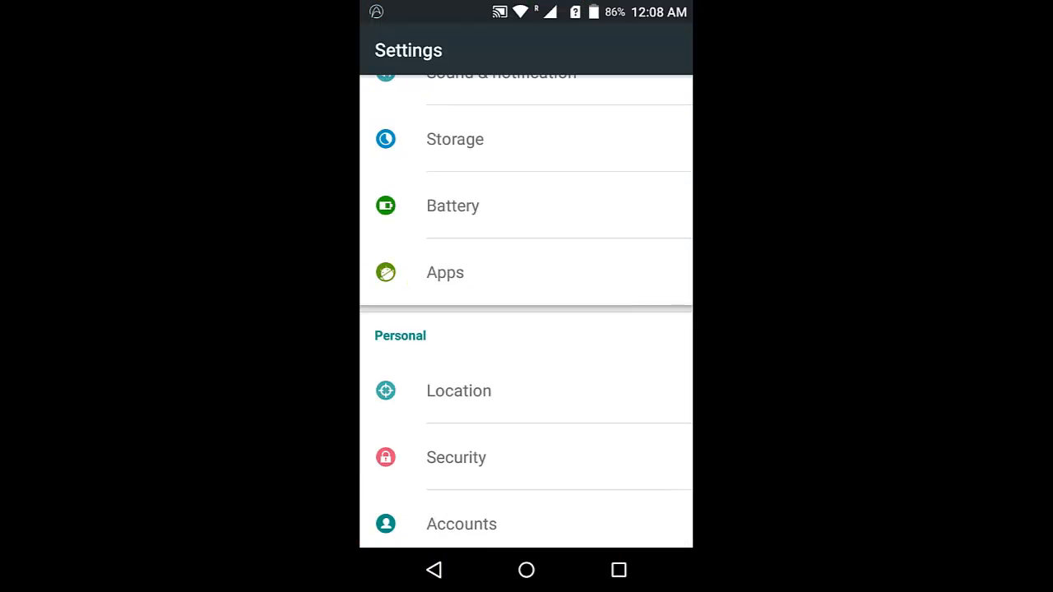
left_click(445, 273)
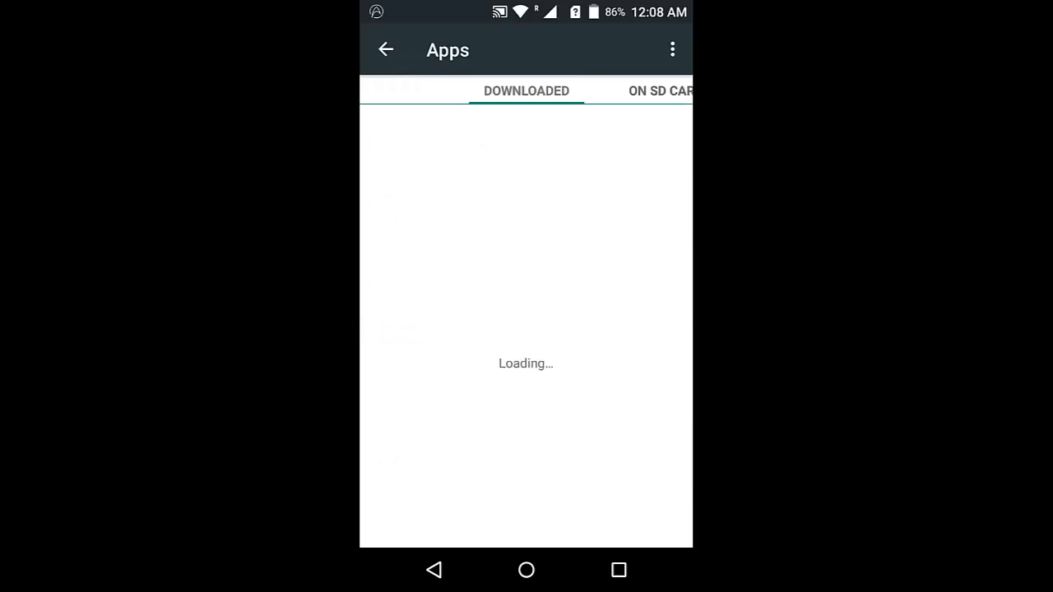